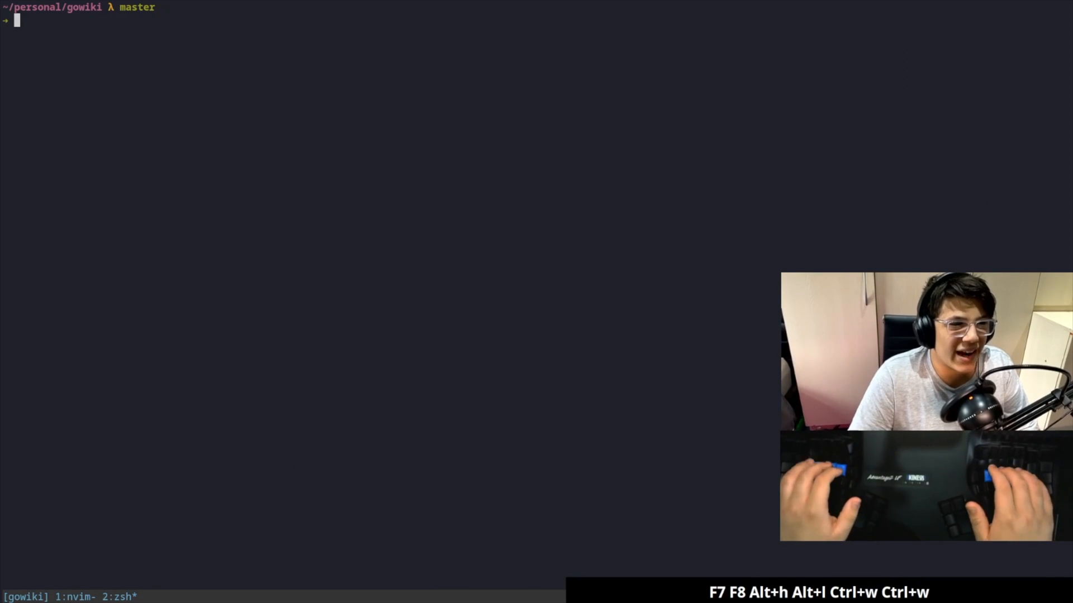
Step: Run wiki --search="yoni" in the gowiki folder and interrupt it with Ctrl+C
{"action": "type", "text": "wiki"}
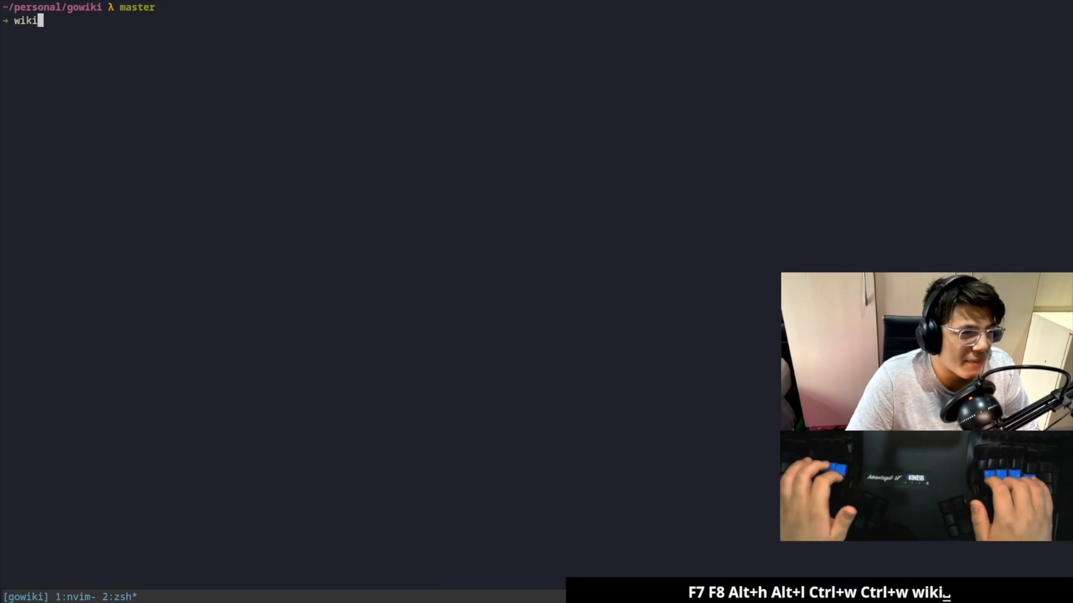
{"action": "type", "text": "--search=\"yoni"}
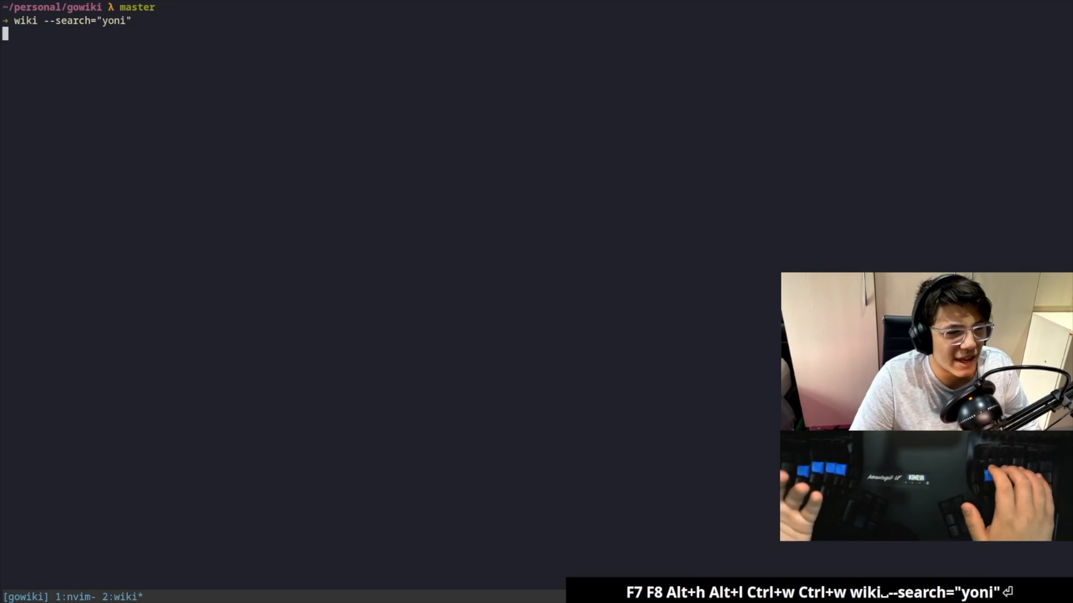
{"action": "key", "text": "ctrl+c"}
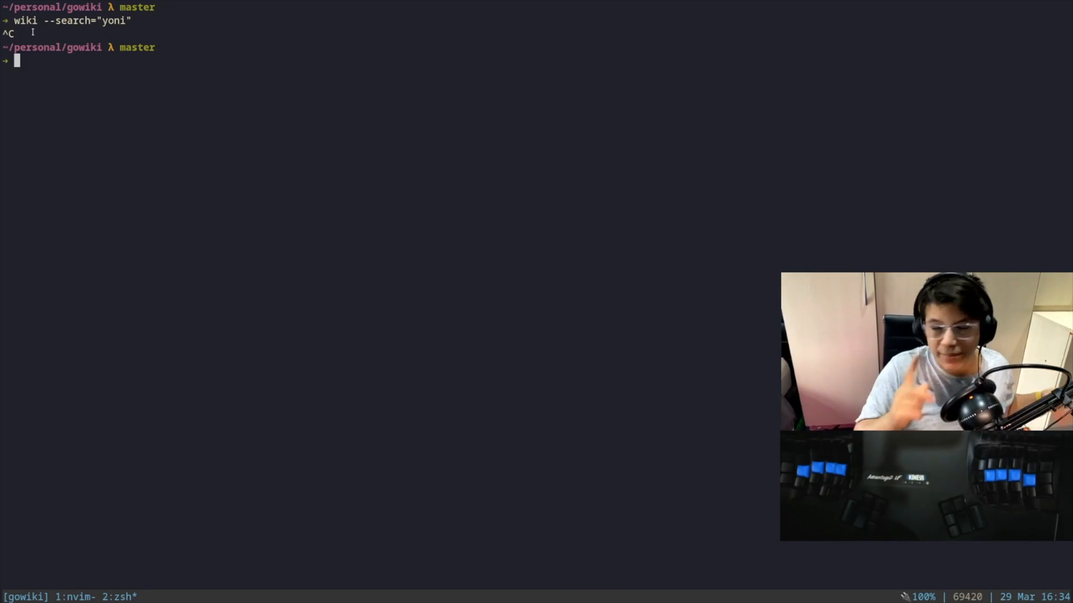
Step: Clear the screen, list the gowiki files, then launch nvim . on the school-work-to-replit project
{"action": "key", "text": "ctrl+l"}
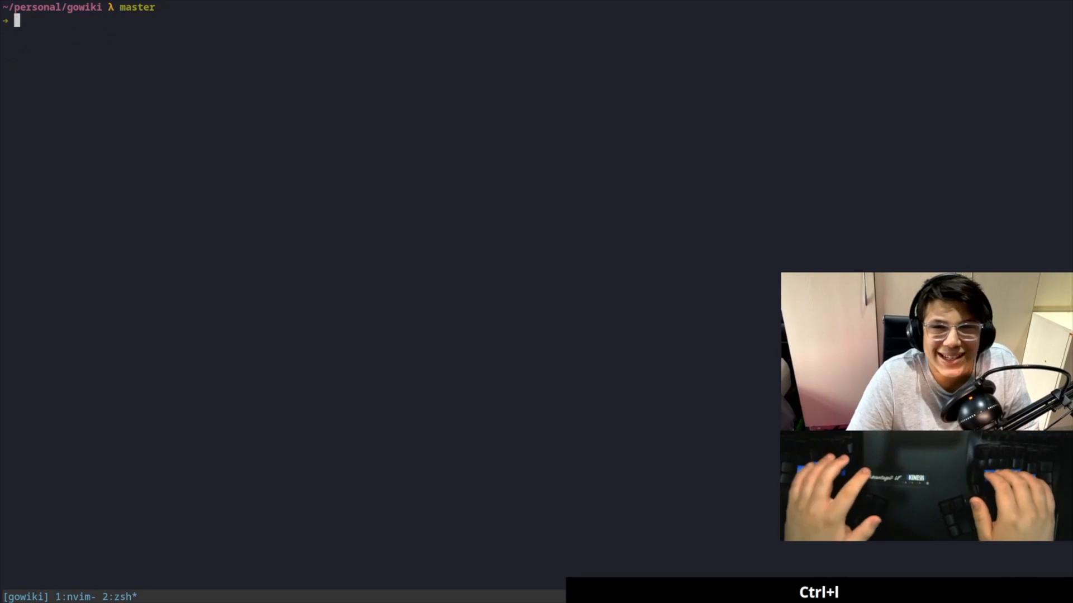
{"action": "type", "text": "g"}
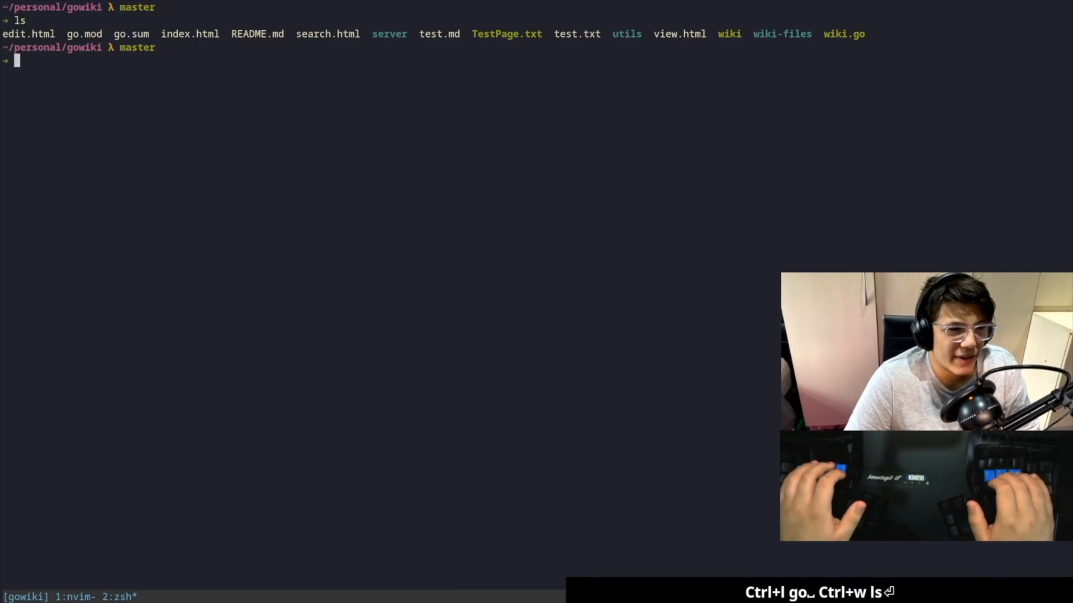
{"action": "type", "text": "cp wi"}
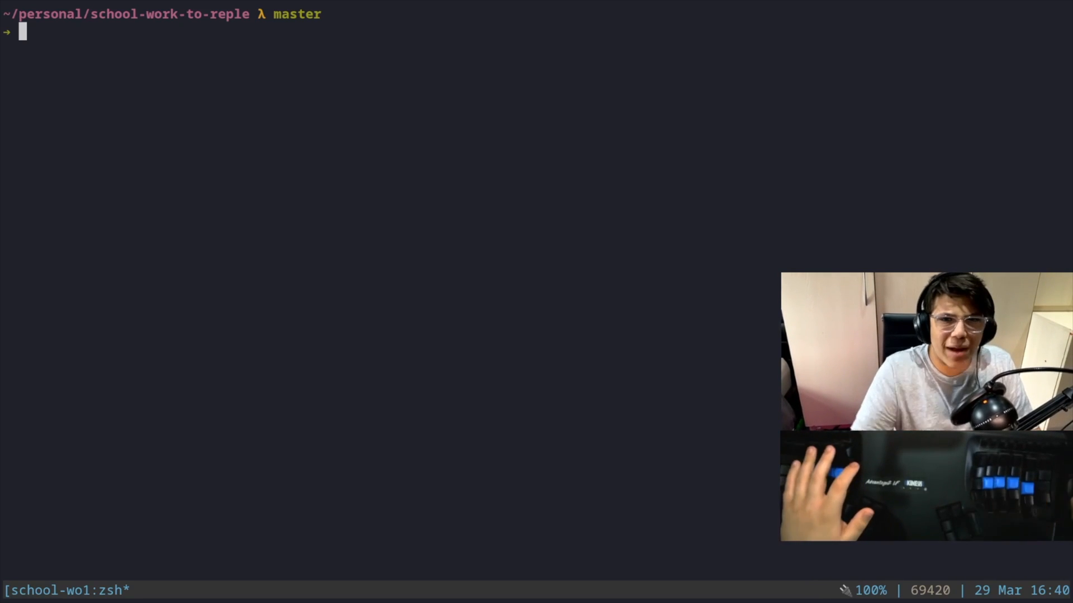
{"action": "type", "text": "nvim ."}
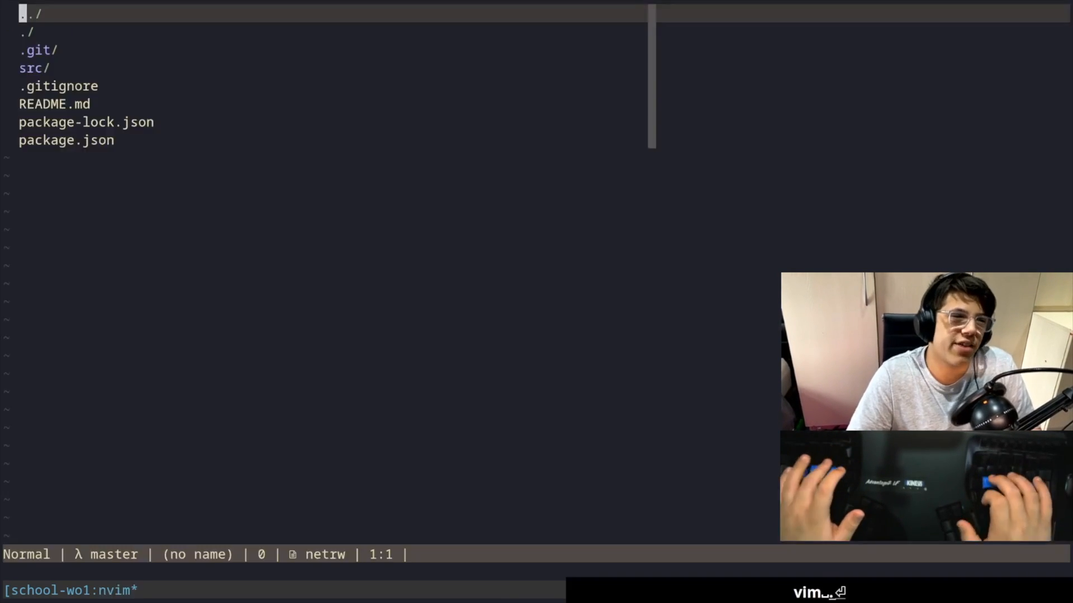